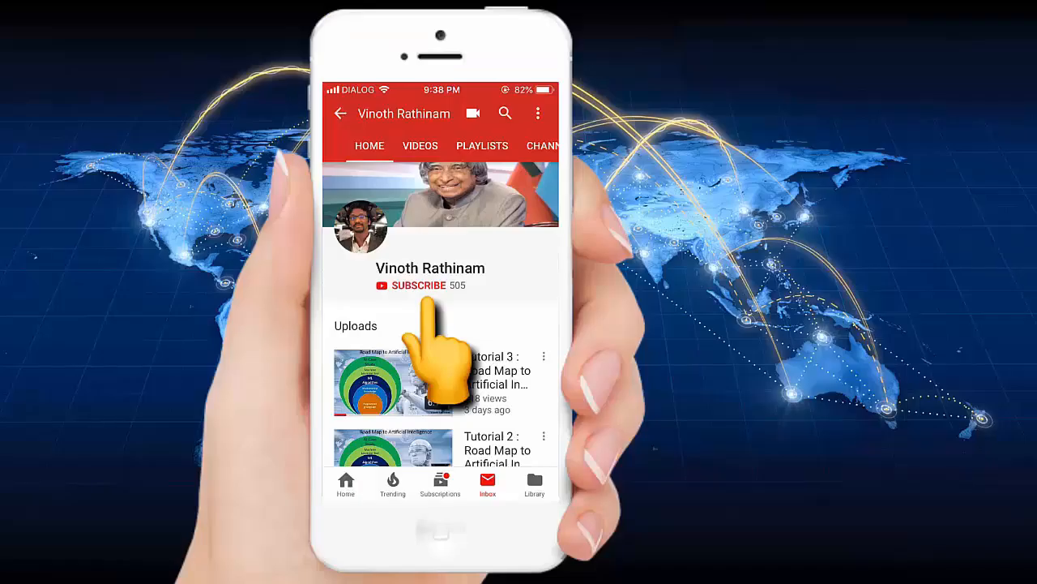
# - Mark 20 as the value in the age = 20 sketch and label a RAM box
pyautogui.click(419, 285)
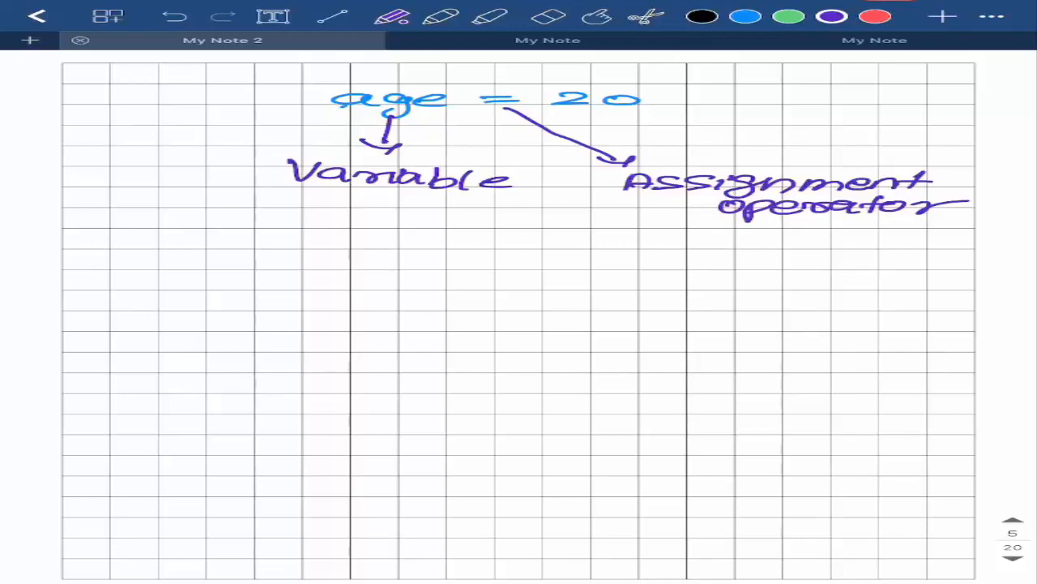
pyautogui.moveTo(664, 101); pyautogui.dragTo(924, 97)
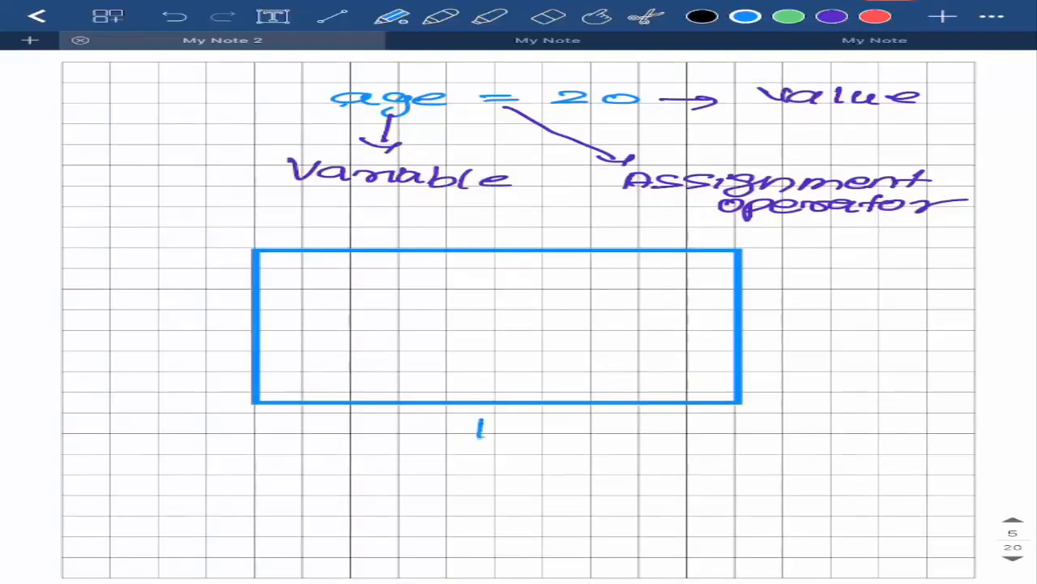
pyautogui.write('RAM')
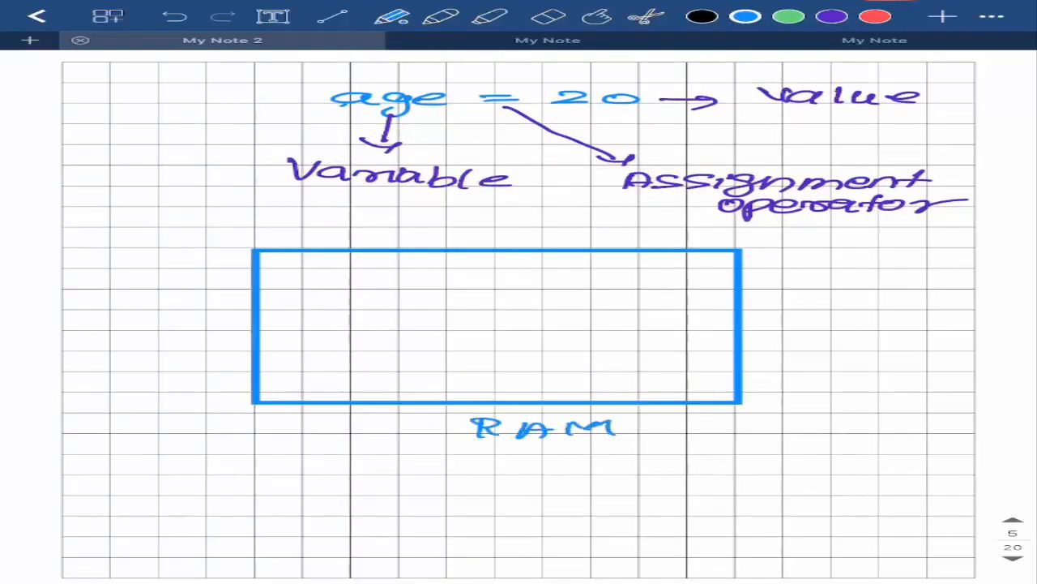
pyautogui.click(330, 16)
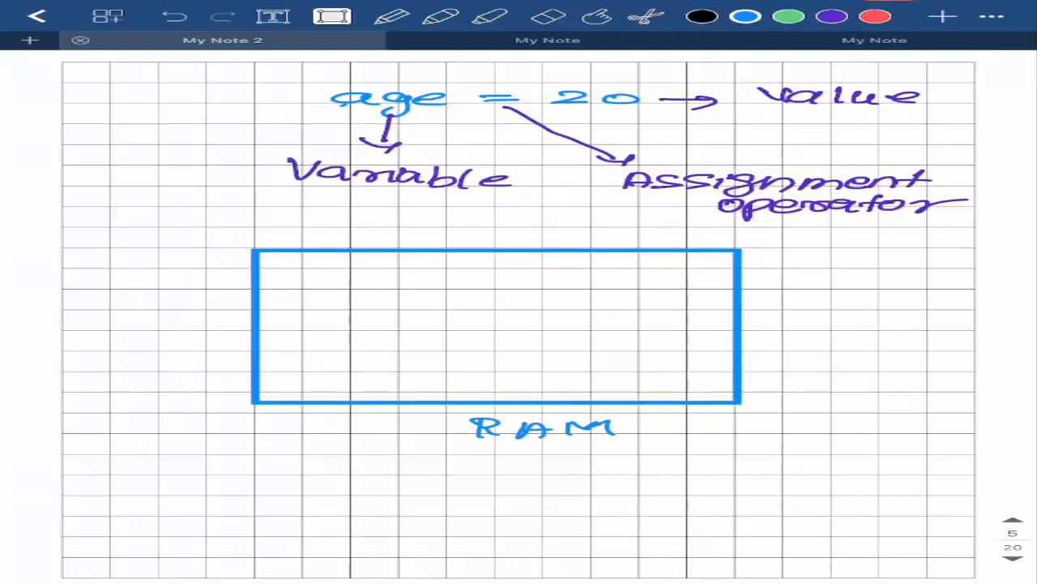
# - Draw a small memory slot inside RAM holding 20, with an arrow from age to it
pyautogui.moveTo(311, 272); pyautogui.dragTo(375, 300)
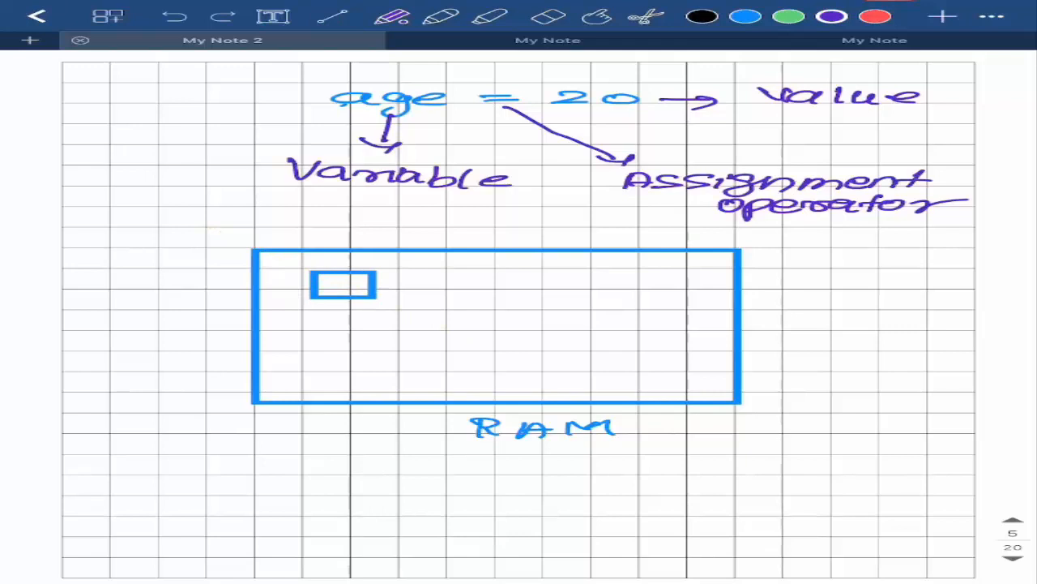
pyautogui.write('2')
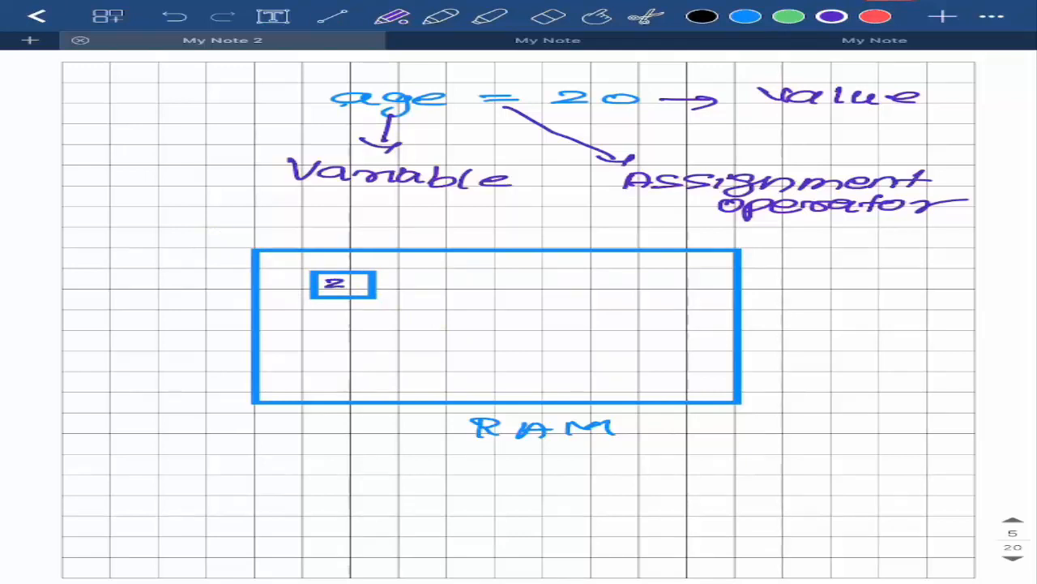
pyautogui.write('0')
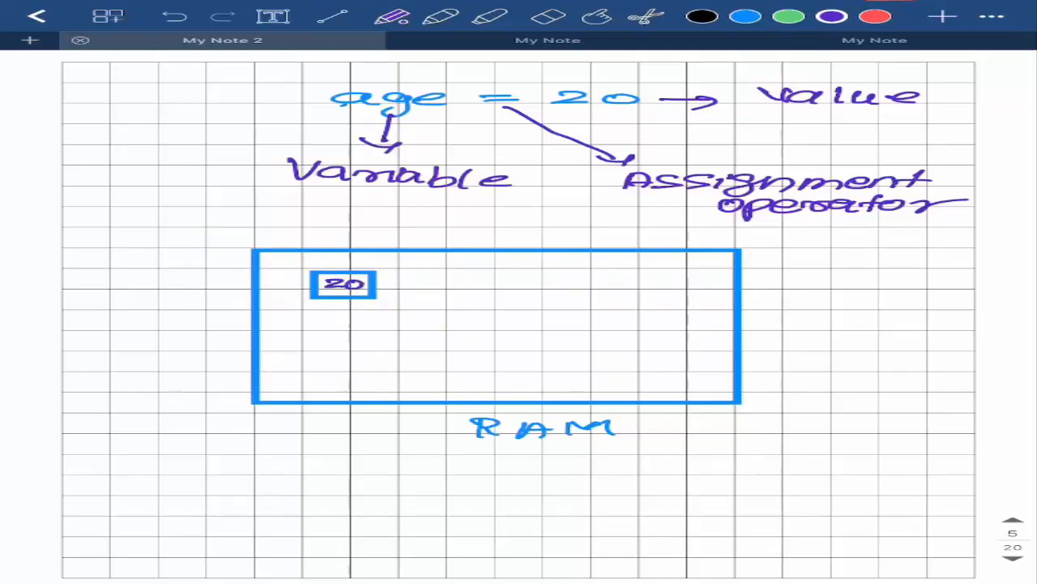
pyautogui.moveTo(486, 121); pyautogui.dragTo(344, 251)
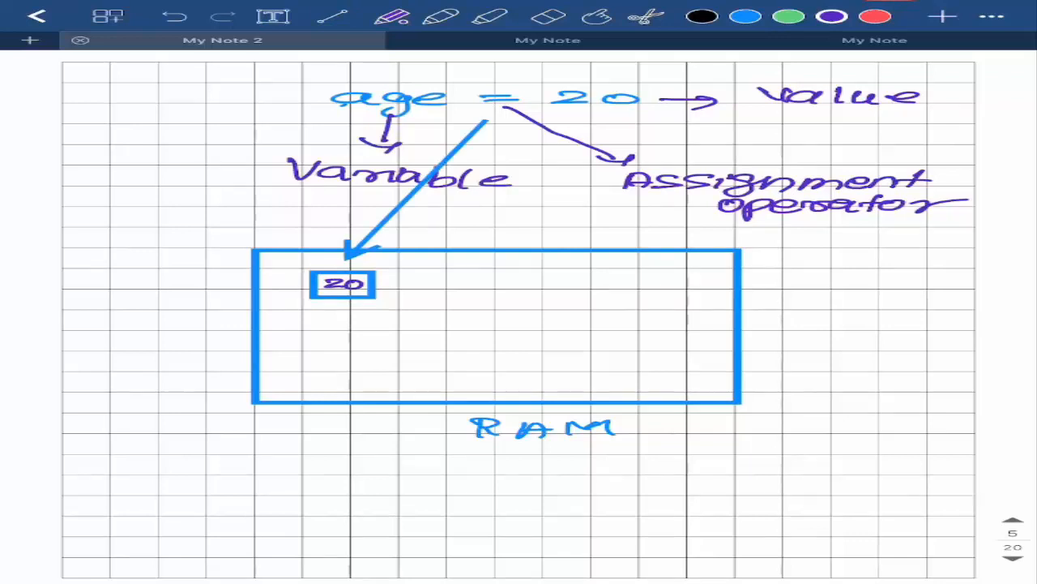
# - Handwrite name = "python" below RAM and letter Python inside a second memory slot
pyautogui.scroll(-3)
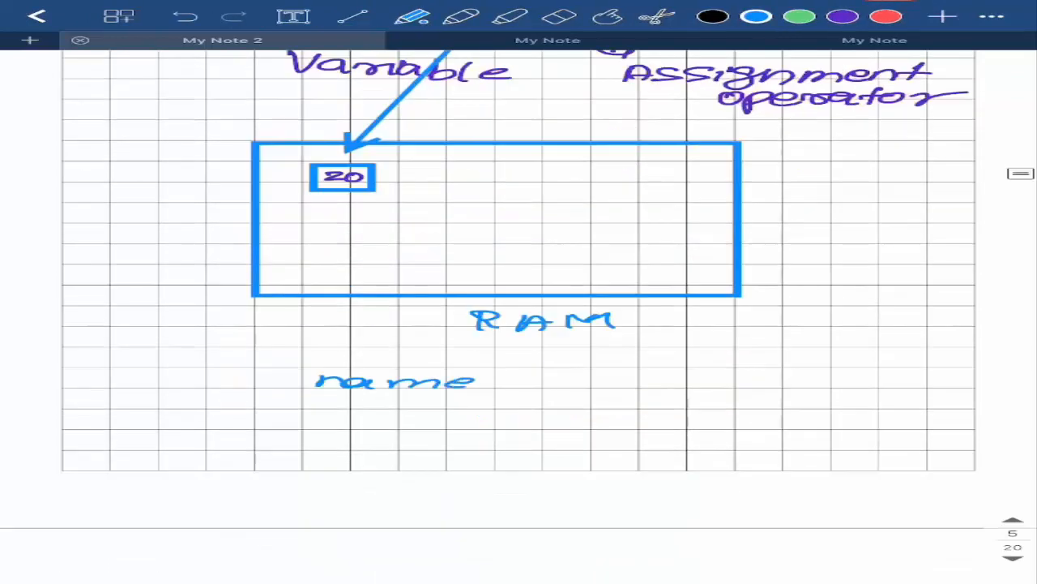
pyautogui.moveTo(511, 381); pyautogui.dragTo(798, 386)
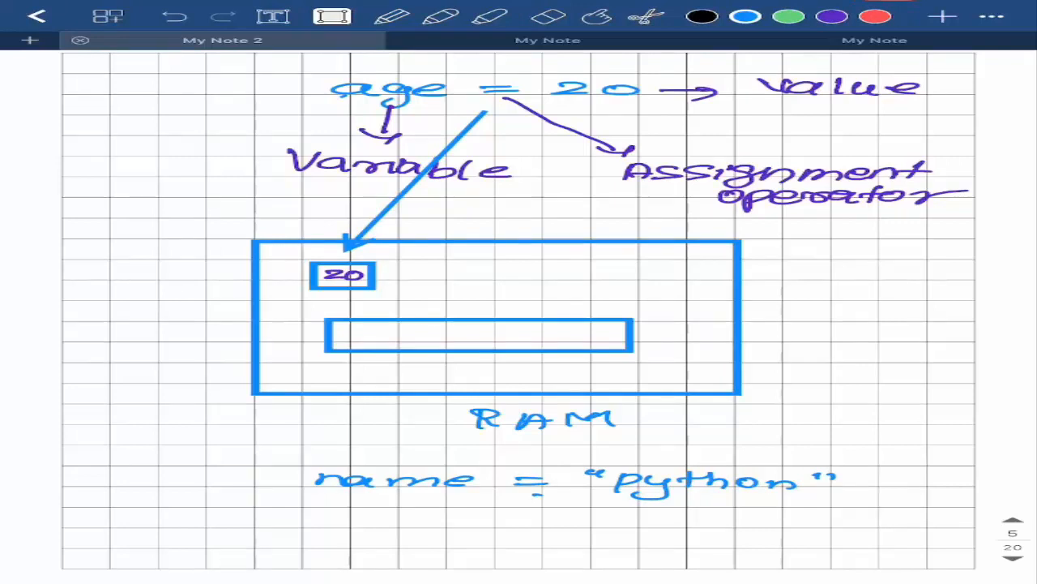
pyautogui.click(332, 16)
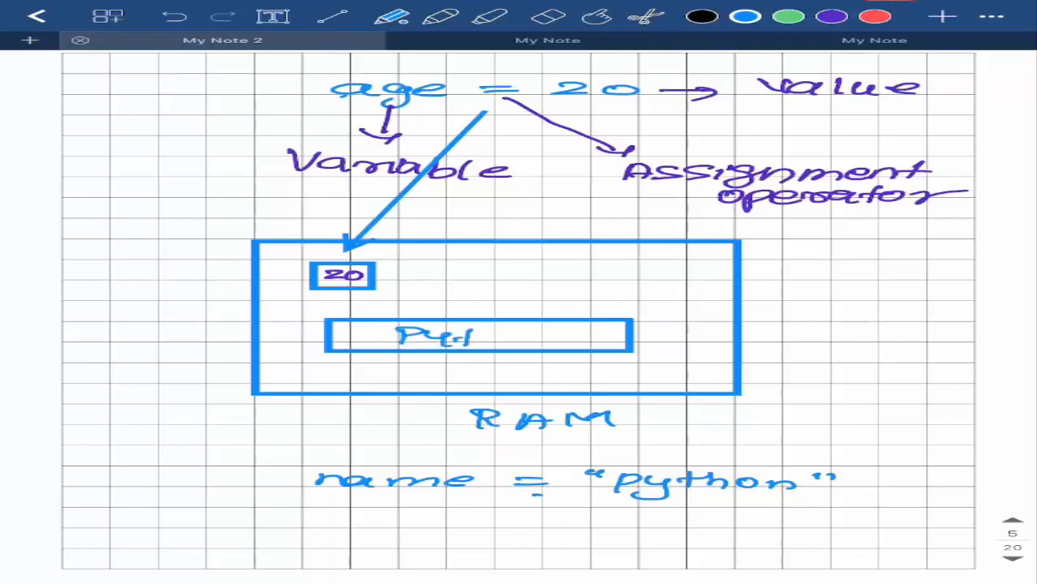
pyautogui.moveTo(438, 335); pyautogui.dragTo(584, 336)
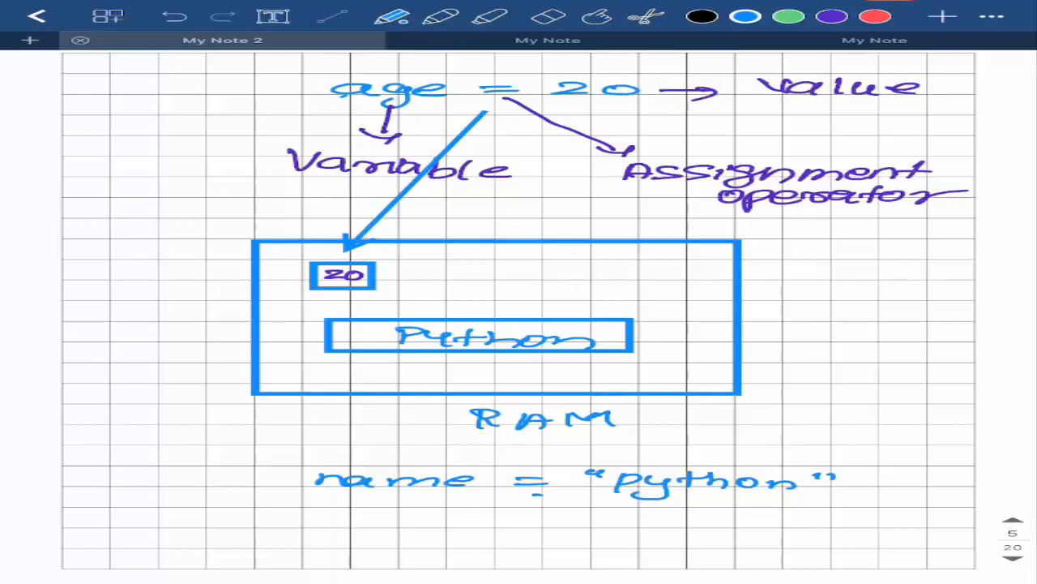
pyautogui.moveTo(519, 462); pyautogui.dragTo(519, 365)
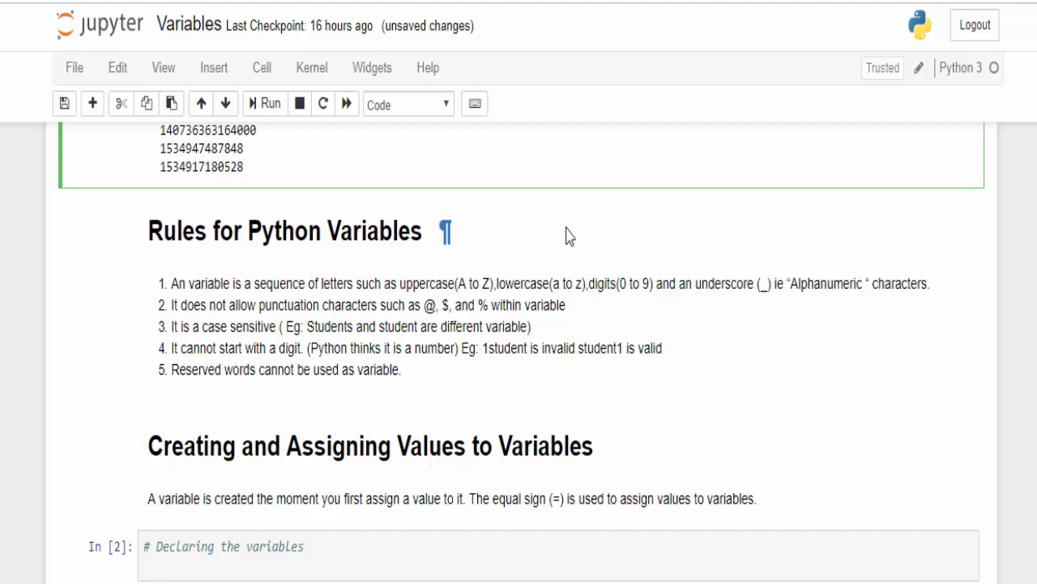
# - Scroll the Variables notebook to the Creating and Assigning Values to Variables cell
pyautogui.scroll(-3)
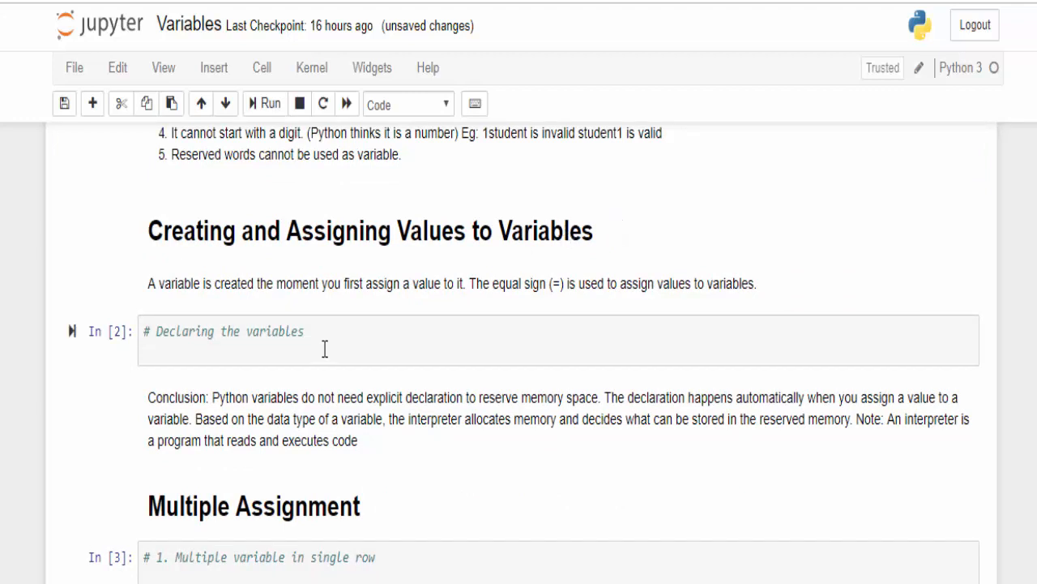
pyautogui.moveTo(380, 292)
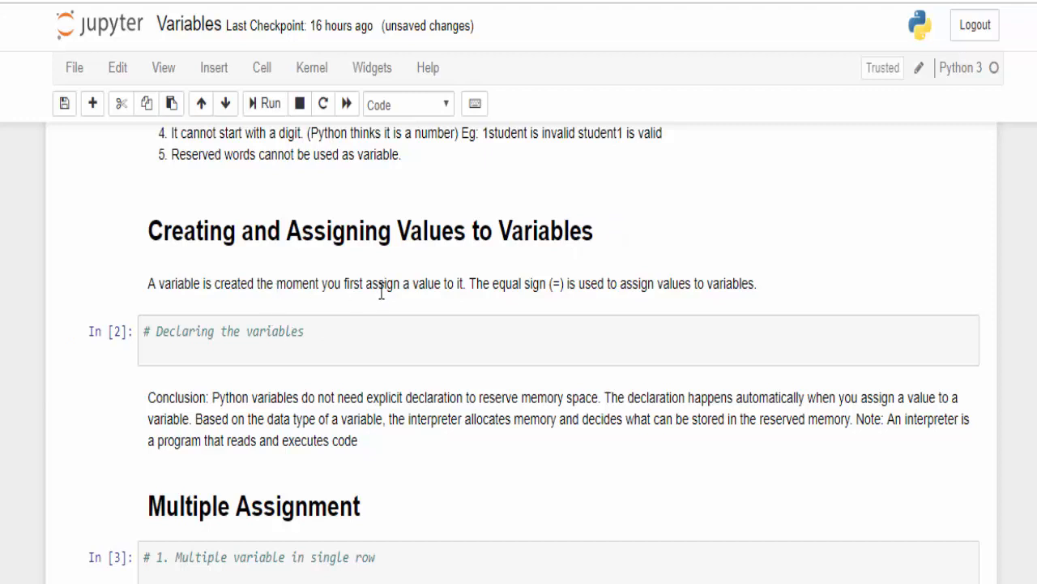
pyautogui.moveTo(467, 289)
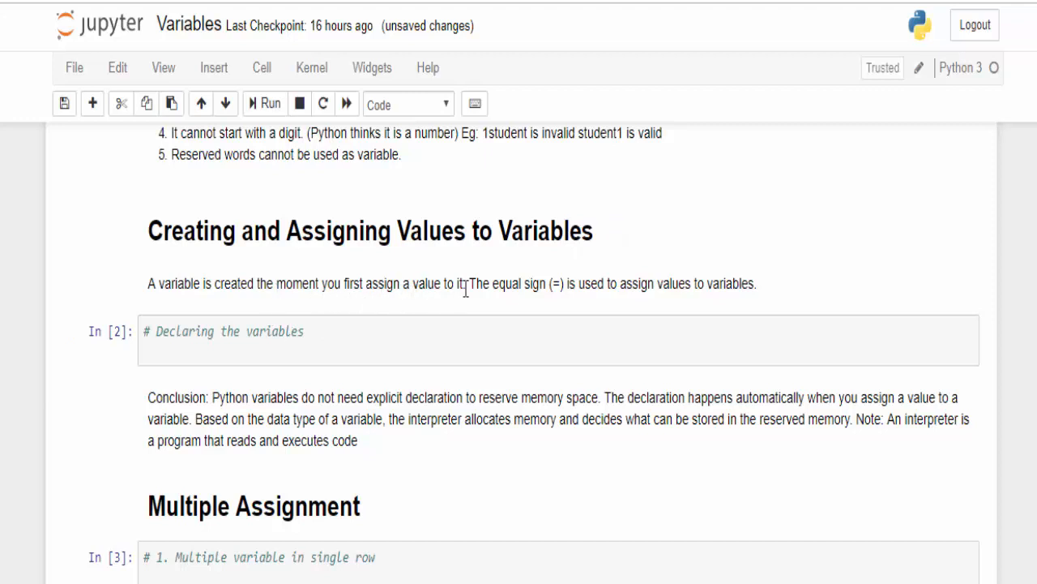
pyautogui.moveTo(554, 274)
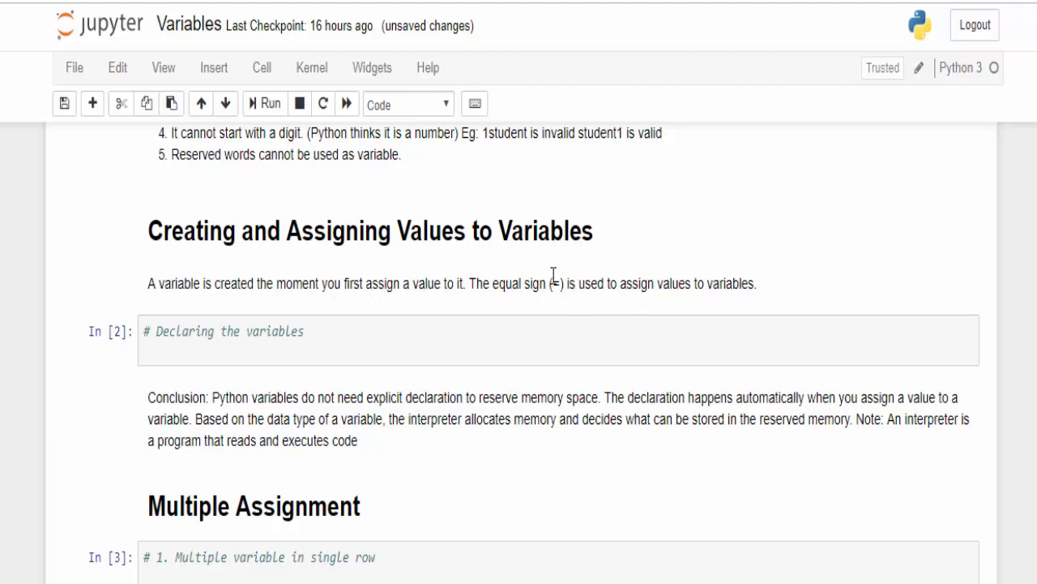
pyautogui.moveTo(564, 289)
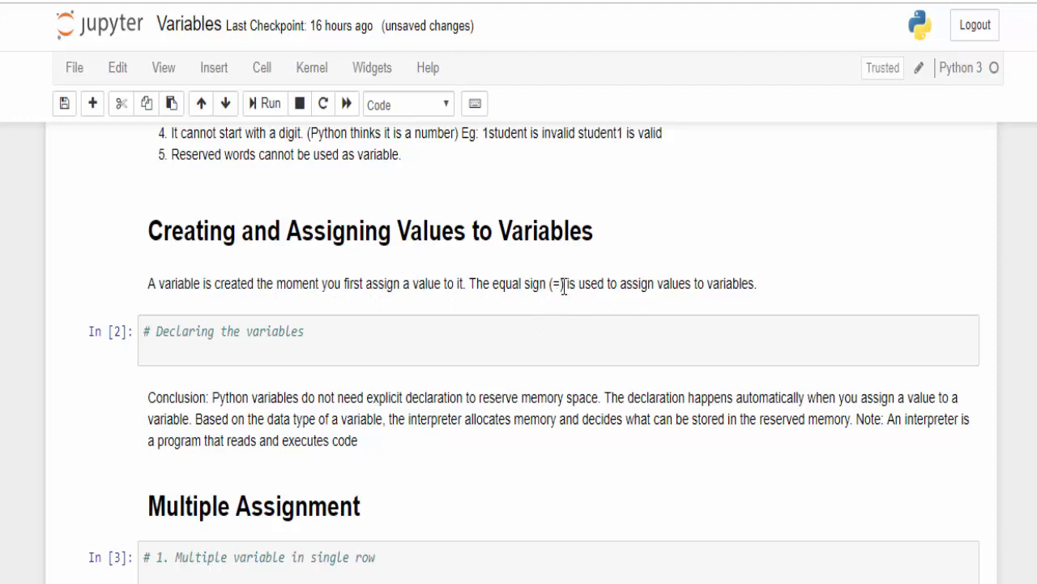
# - Declare rollnumber = 12345, name = "Santosh", marks = 80.5 with comments and print them
pyautogui.write('rollnumber  = 12345 # rollnumber  is integer')
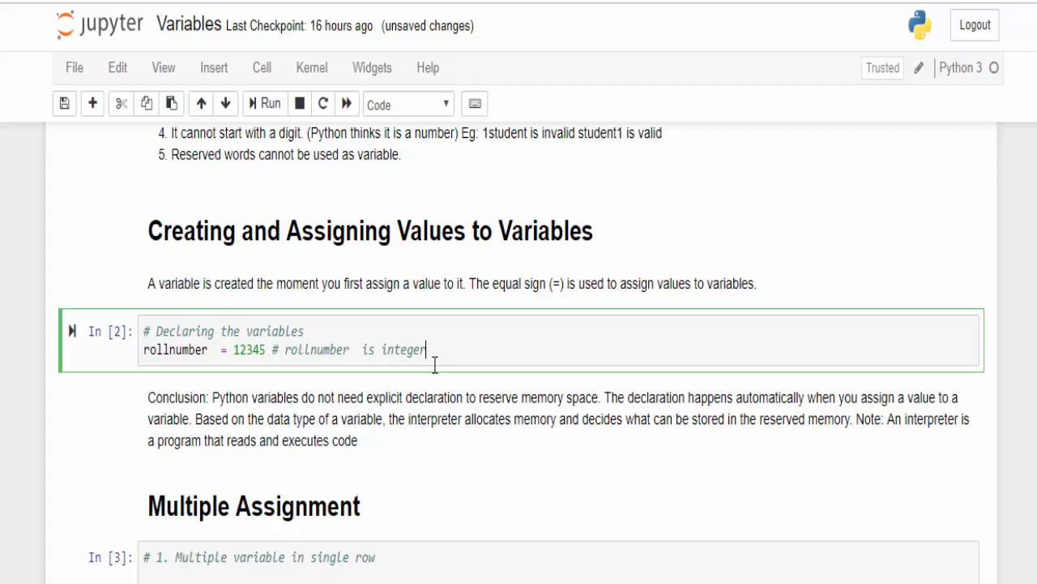
pyautogui.write('name = "Santosh" # name is string')
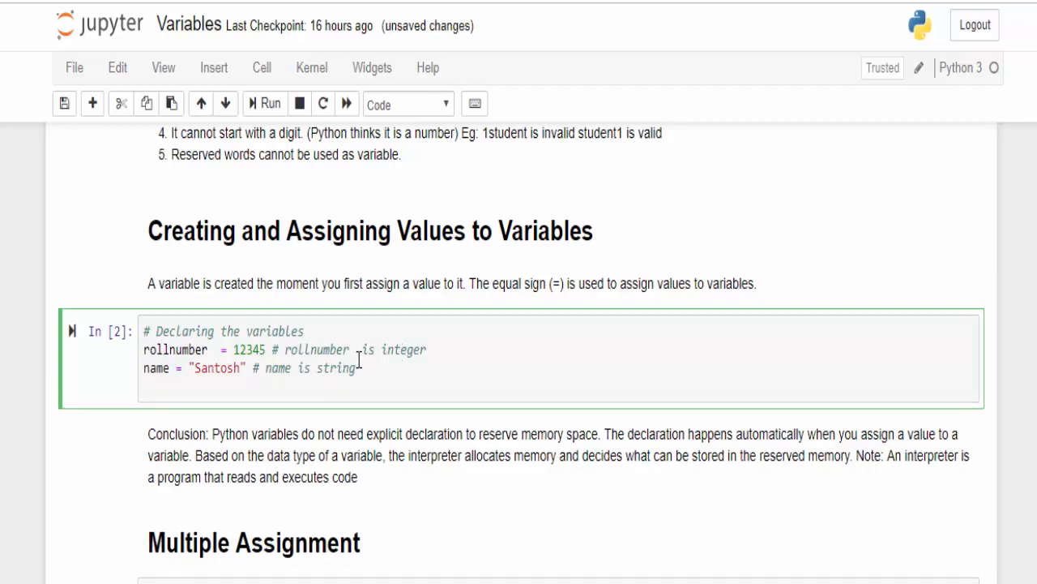
pyautogui.write('marks = 80.5 # marks is float')
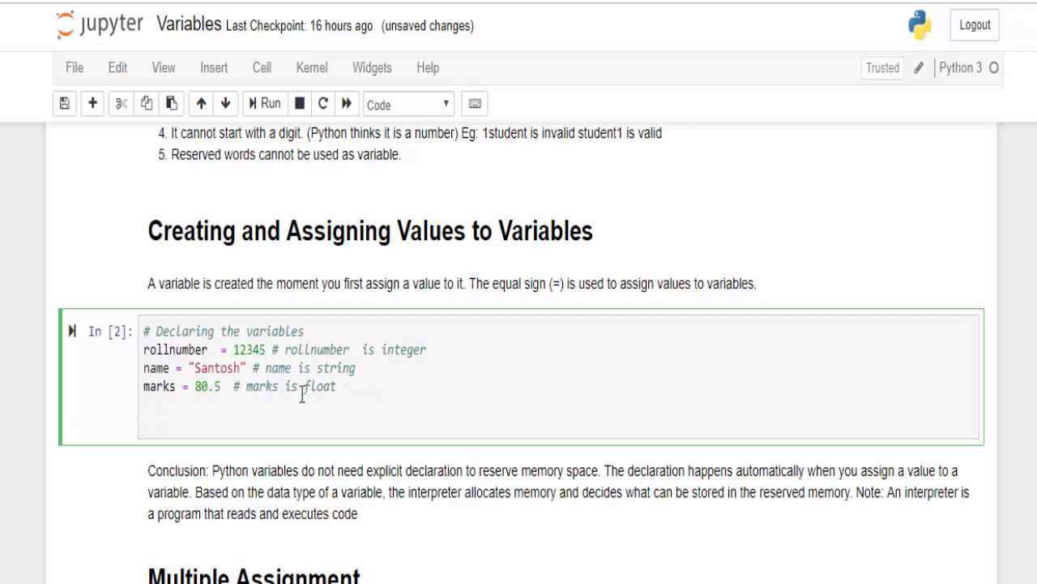
pyautogui.write('print()')
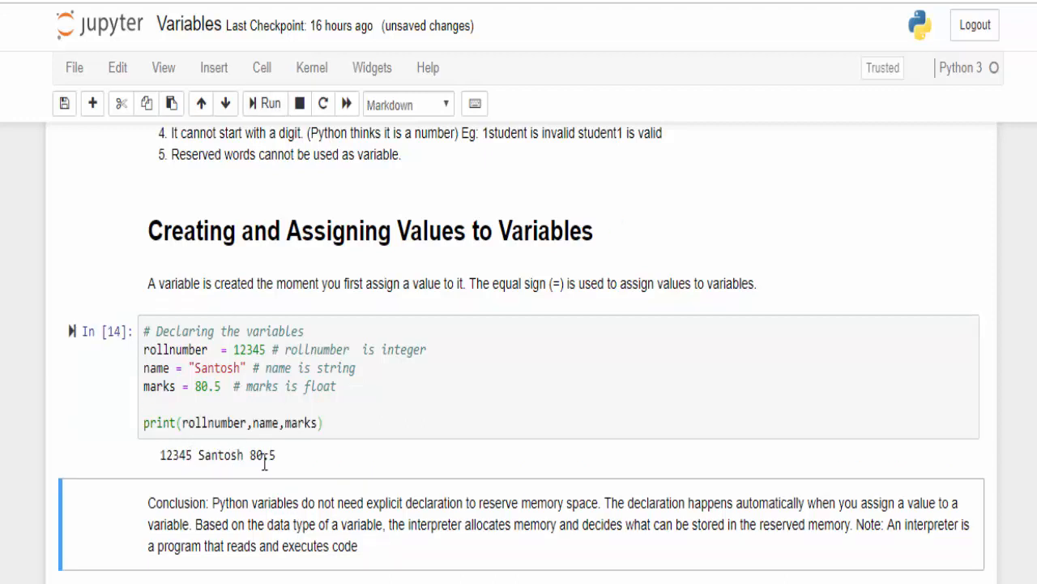
pyautogui.moveTo(279, 470)
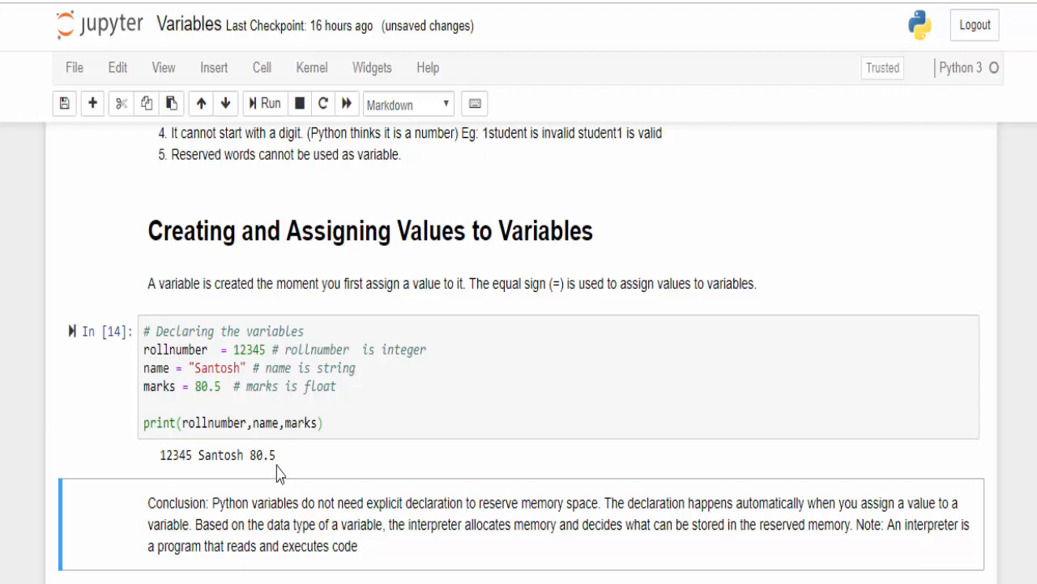
pyautogui.moveTo(576, 433)
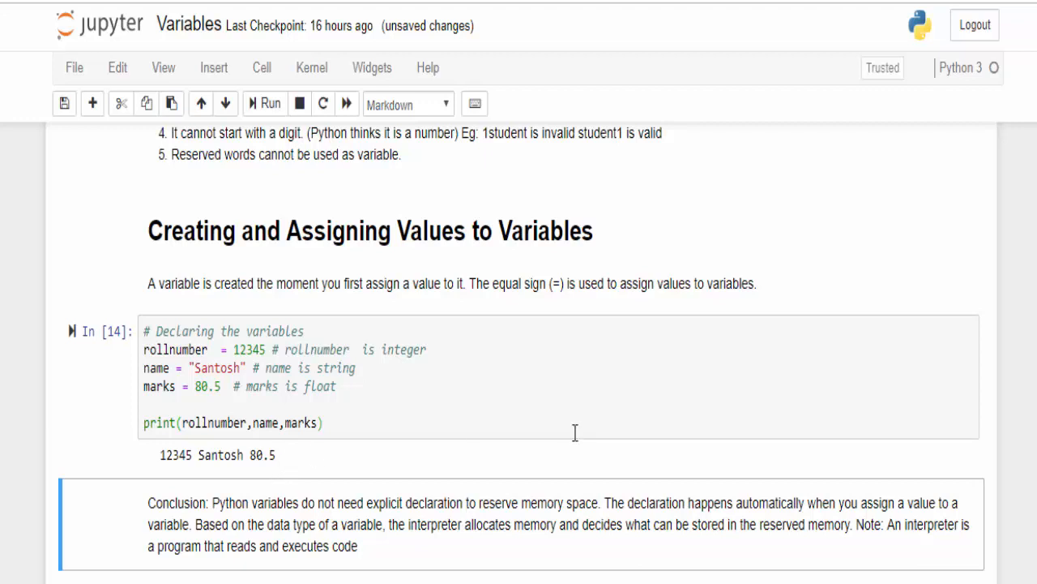
pyautogui.scroll(-3)
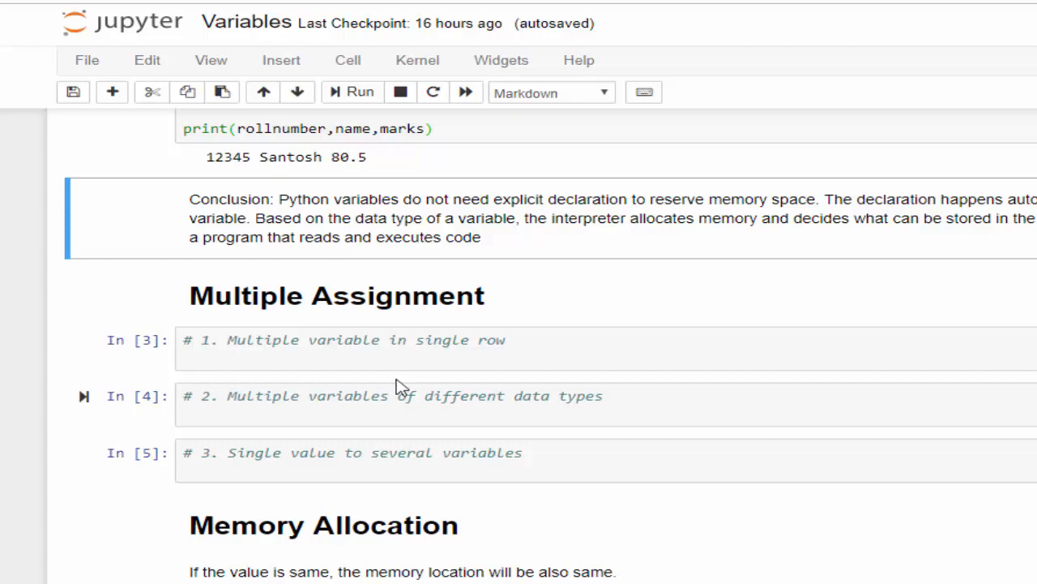
# - Enter a,b,c,d = 10,20,30,40 in the first Multiple Assignment cell
pyautogui.write('a,b,c,d = 10,20,30,40')
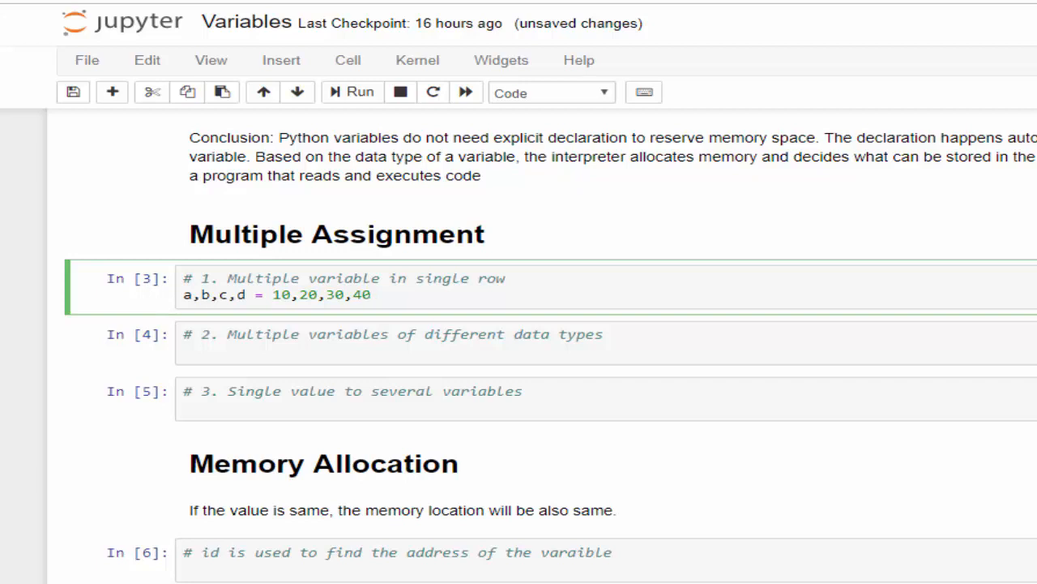
pyautogui.click(352, 91)
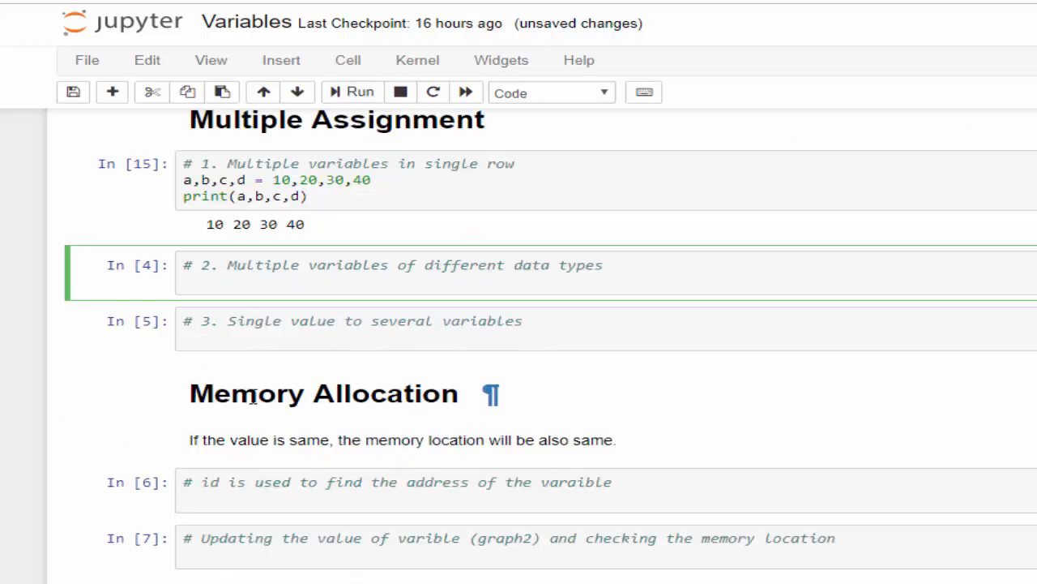
pyautogui.click(324, 282)
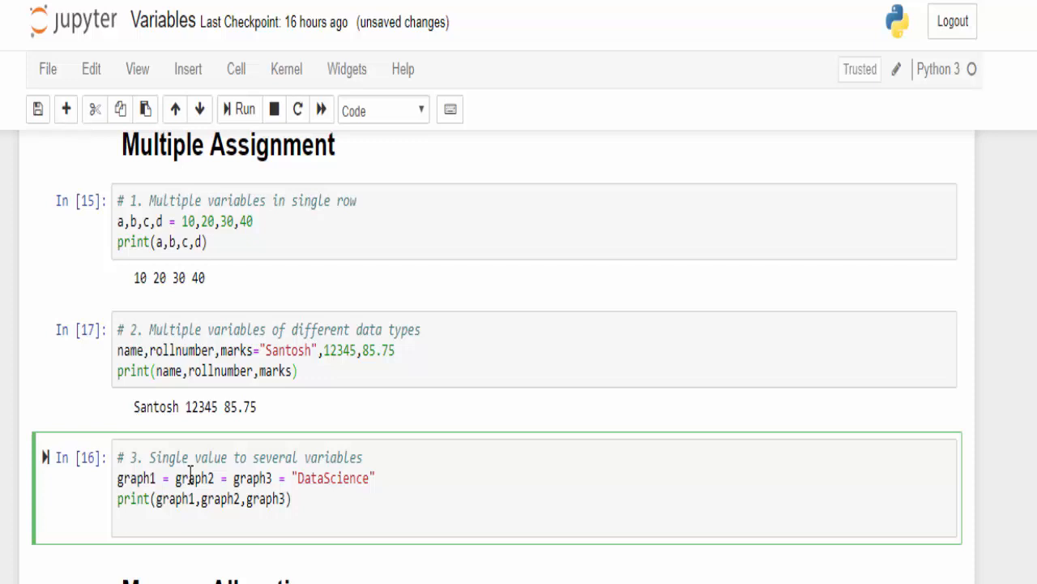
# - Run the graph1 = graph2 = graph3 = "DataScience" cell so it prints DataScience three times
pyautogui.press('enter')
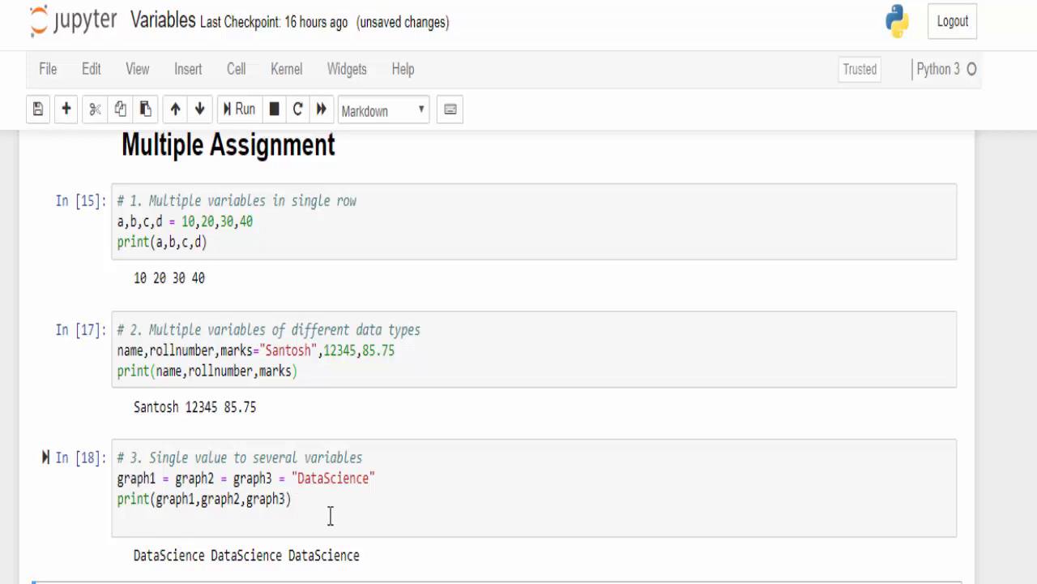
pyautogui.moveTo(339, 521)
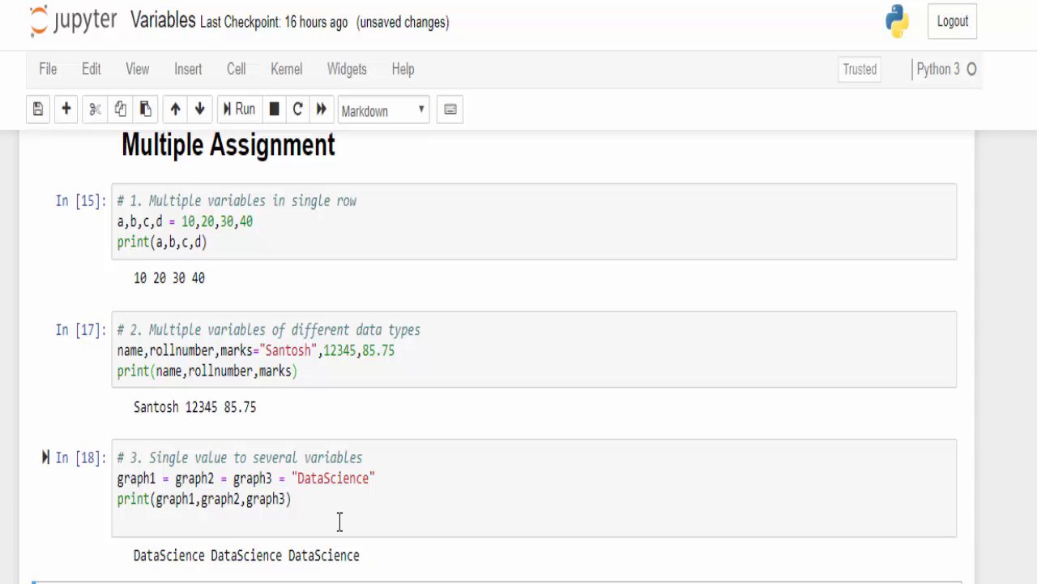
pyautogui.scroll(-3)
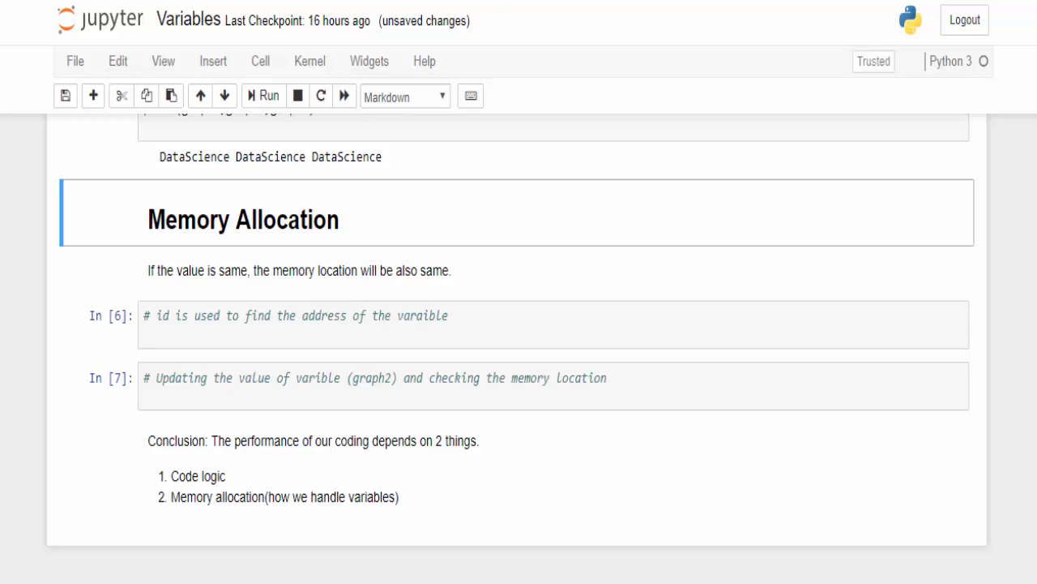
# - Run the Memory Allocation cell printing id(graph1) and id(graph2), showing identical addresses
pyautogui.scroll(-3)
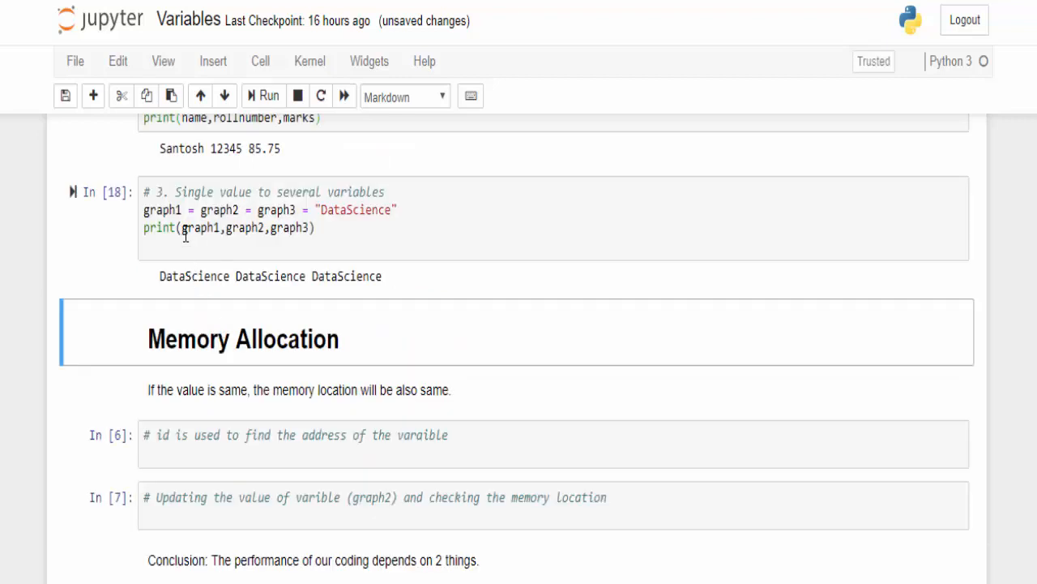
pyautogui.moveTo(350, 234)
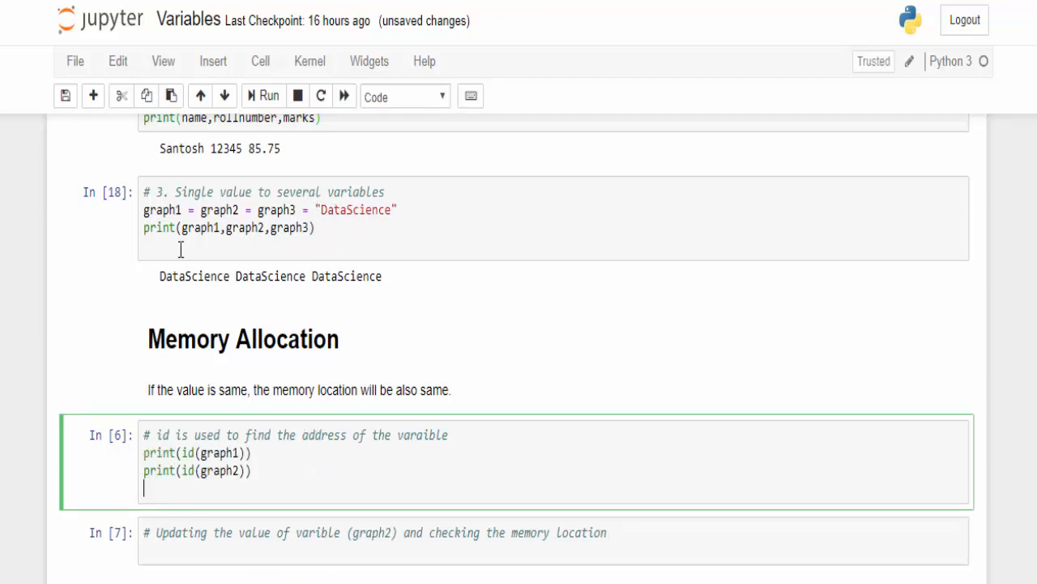
pyautogui.click(269, 98)
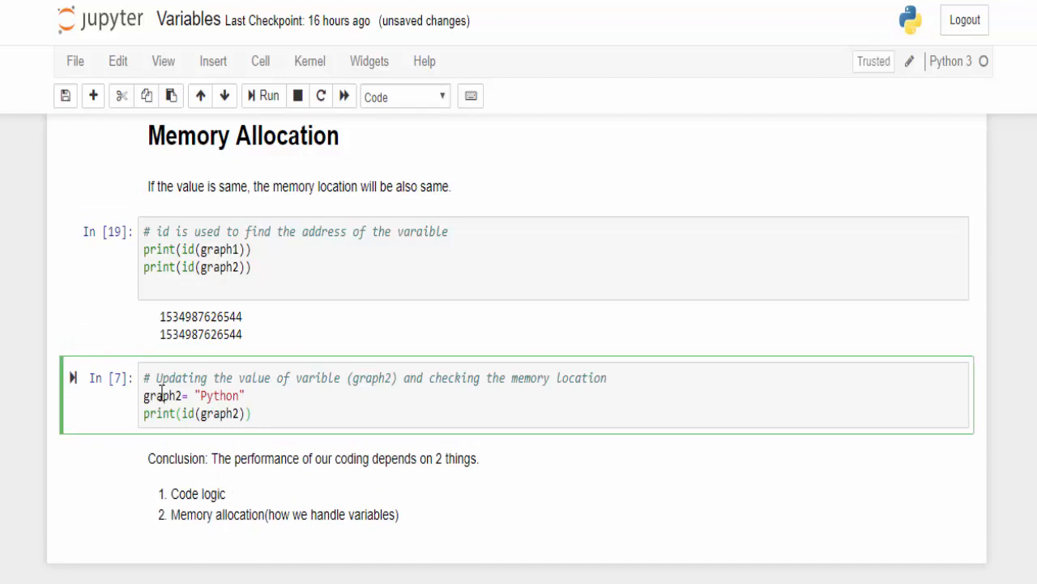
# - Run the cell reassigning graph2 = "Python" so its printed id differs
pyautogui.click(262, 97)
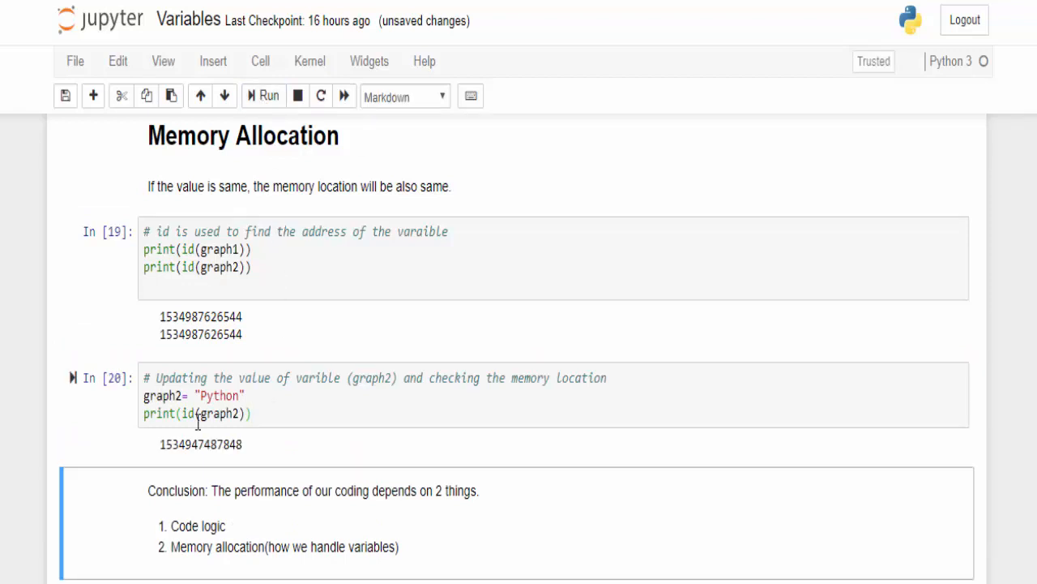
pyautogui.moveTo(252, 446)
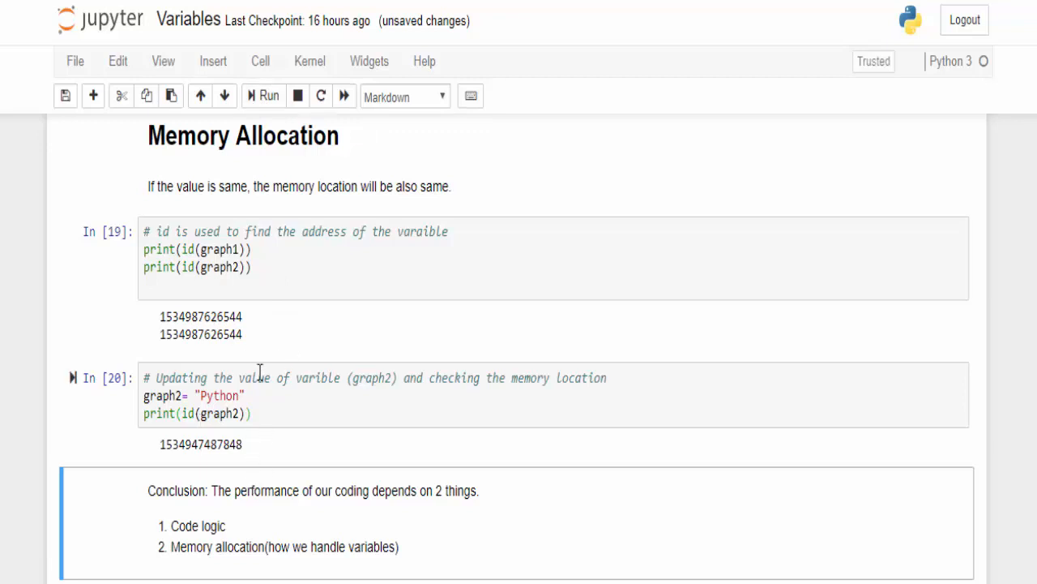
pyautogui.moveTo(295, 476)
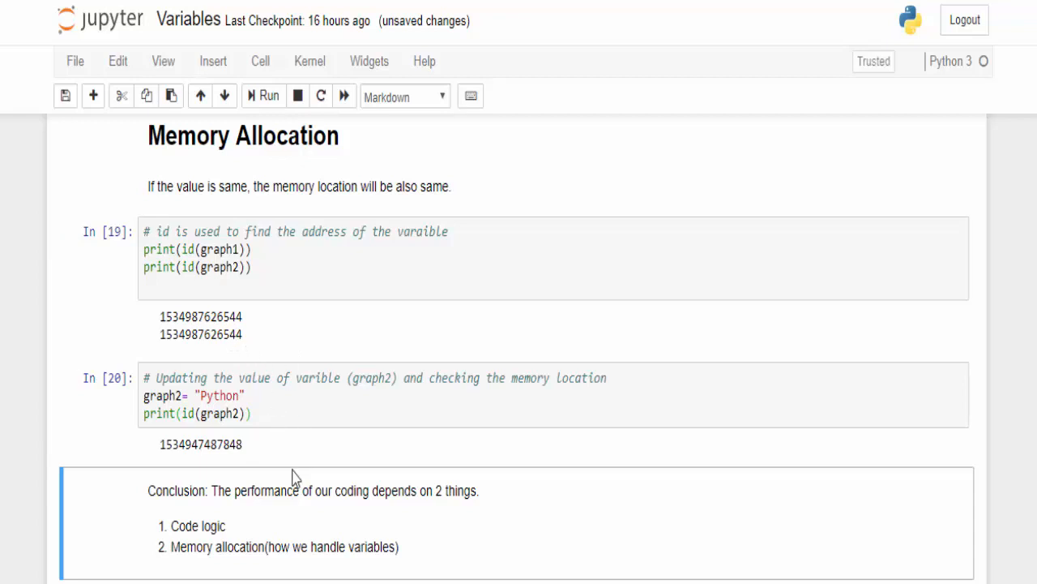
pyautogui.scroll(-3)
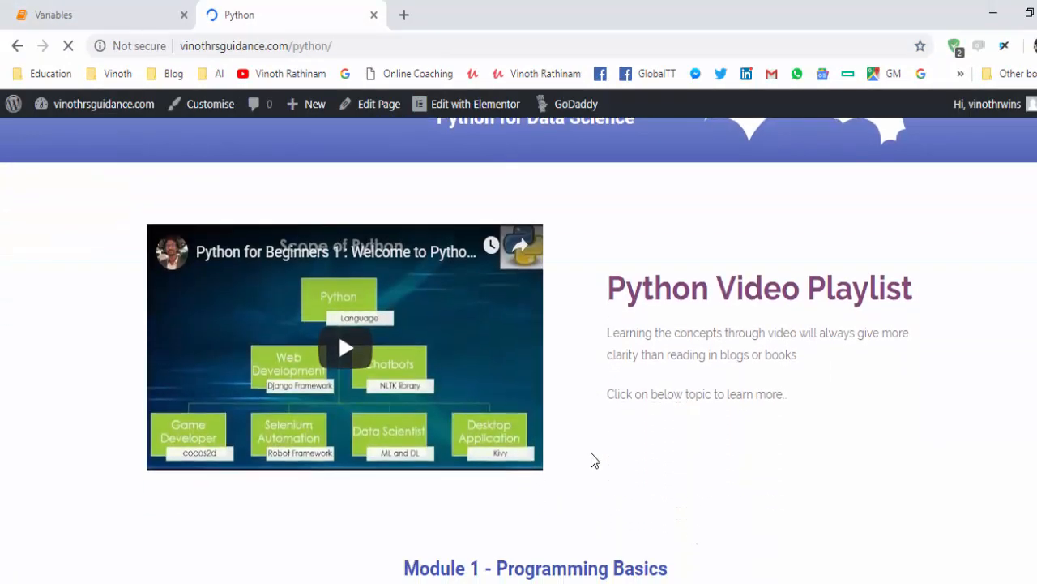
# - From the Python playlist page, reach the Python Variables tutorial's Memory Allocation section
pyautogui.scroll(-3)
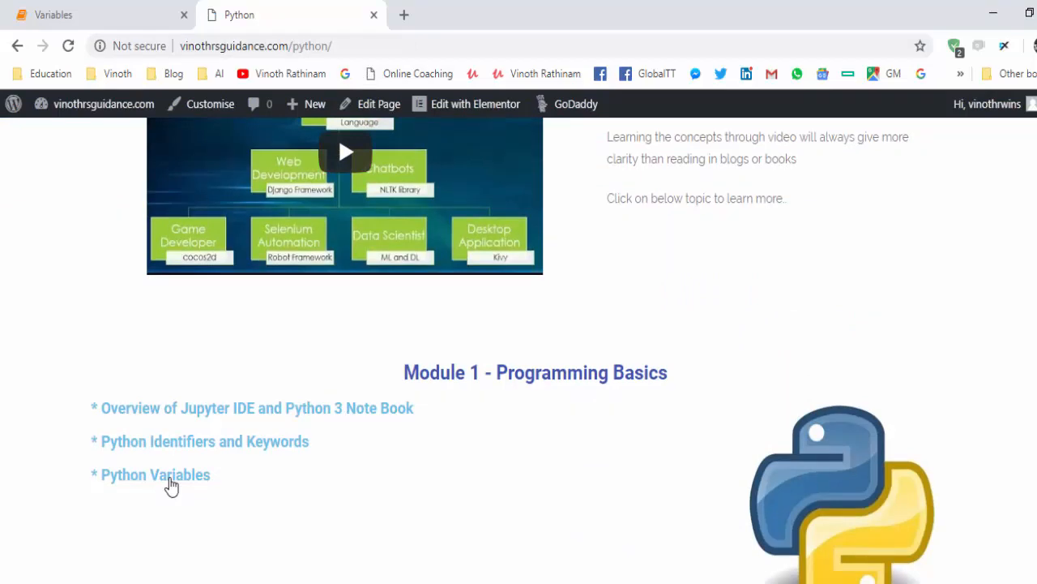
pyautogui.click(156, 473)
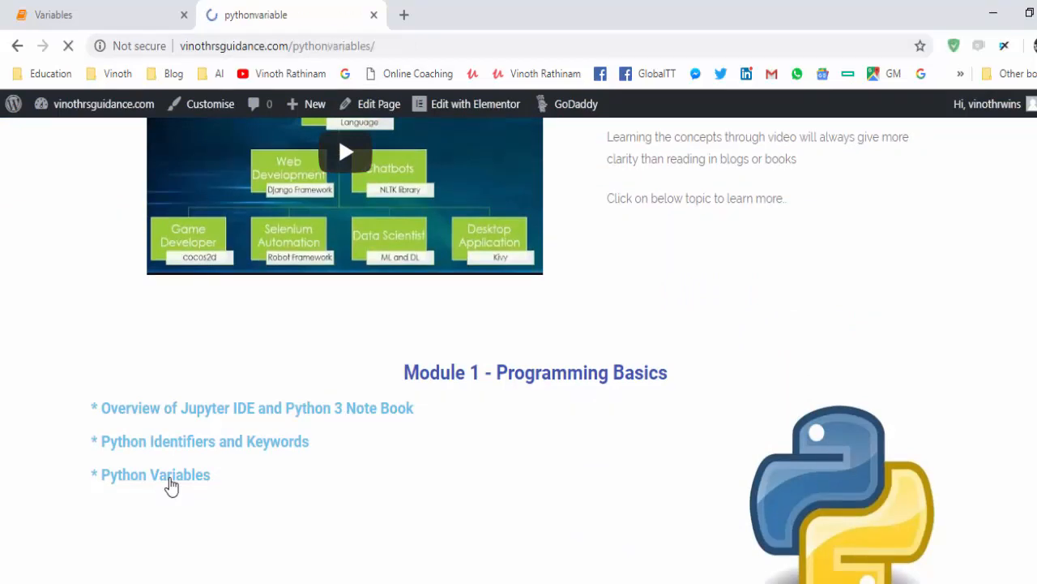
pyautogui.click(155, 474)
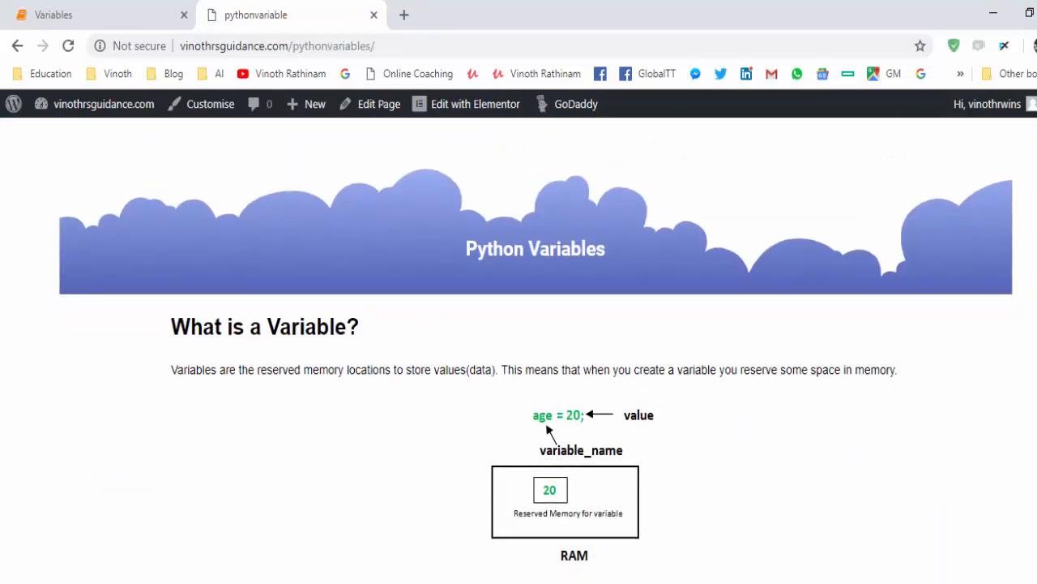
pyautogui.scroll(-3)
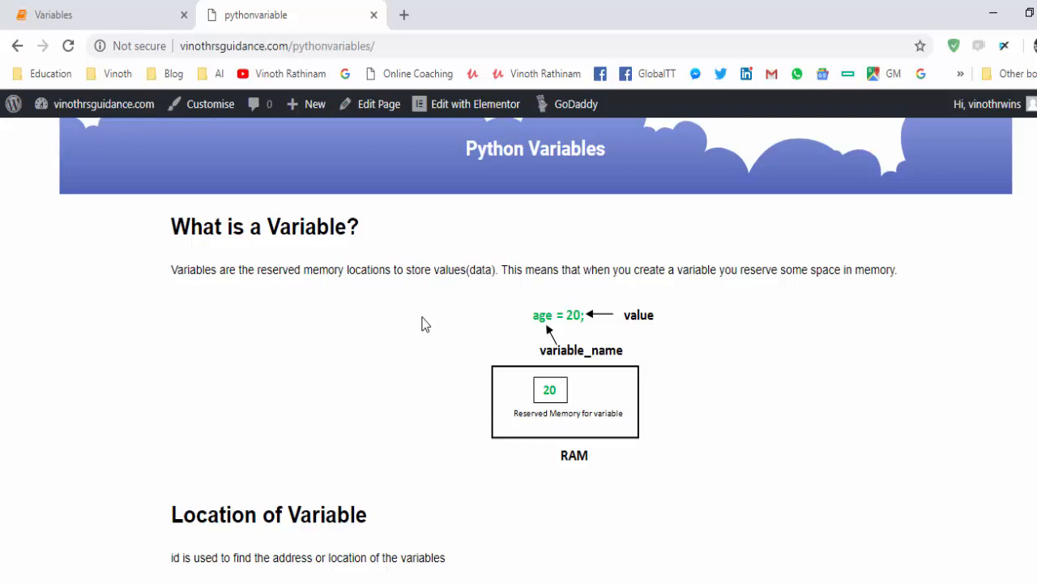
pyautogui.moveTo(830, 382)
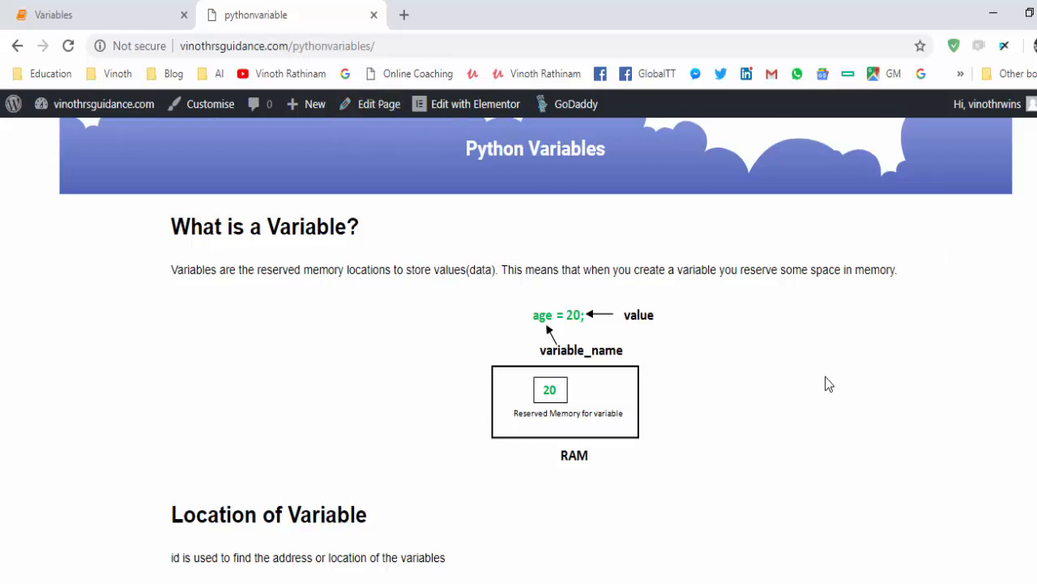
pyautogui.scroll(-3)
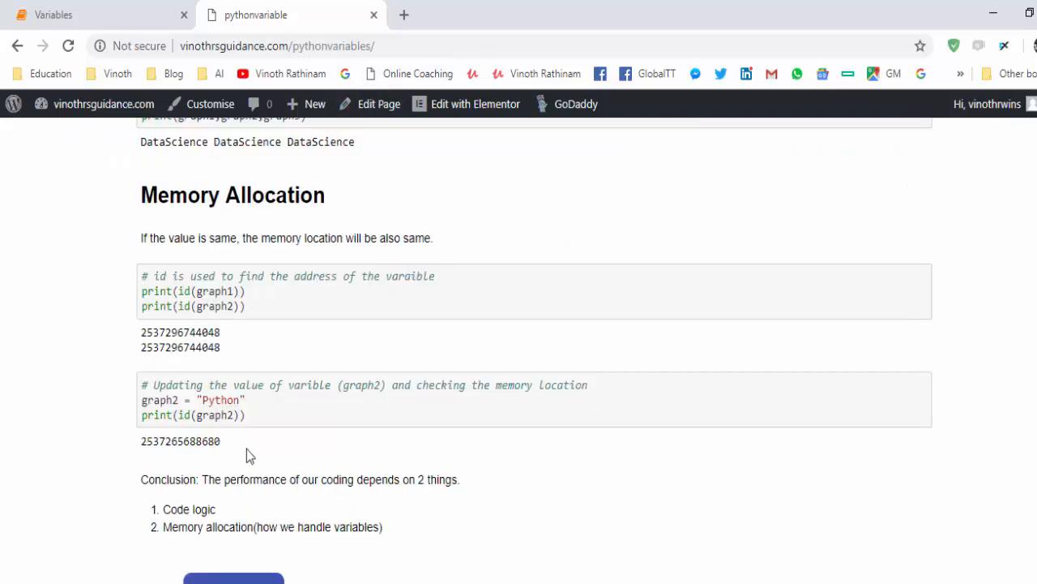